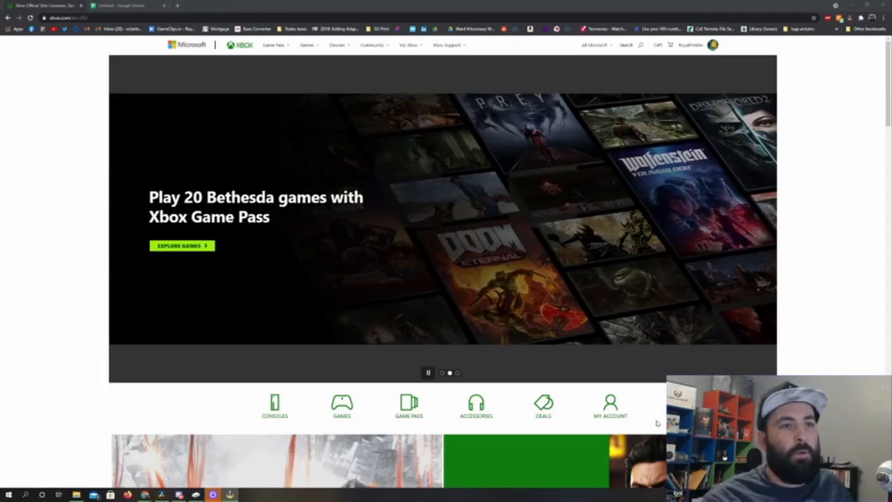
mouse_move(533, 261)
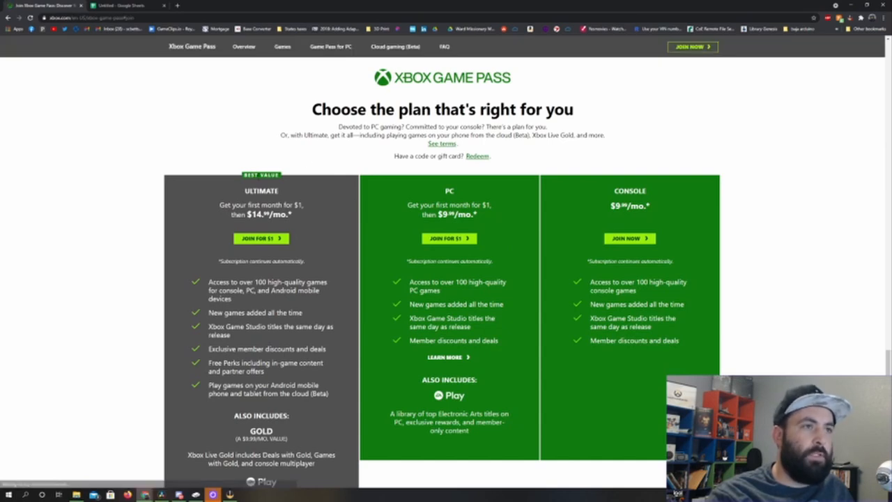
Review the plan cards and start joining Game Pass Ultimate for $1.
scroll("down", 3)
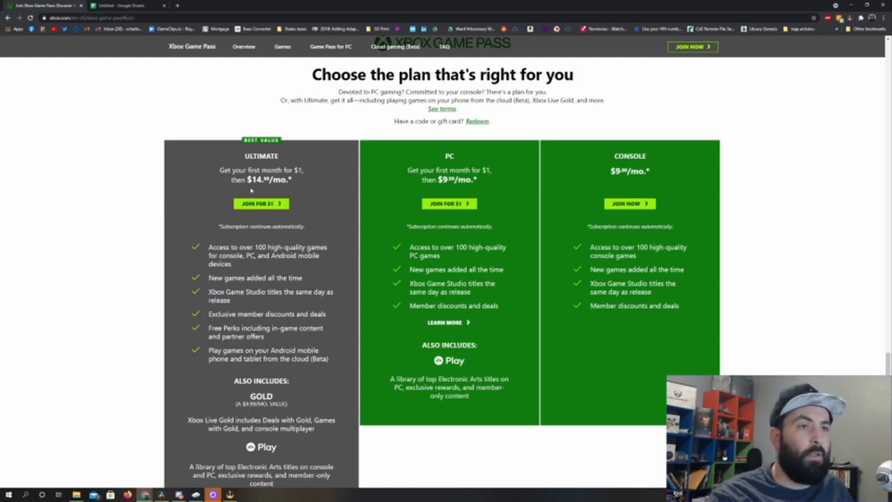
scroll("down", 3)
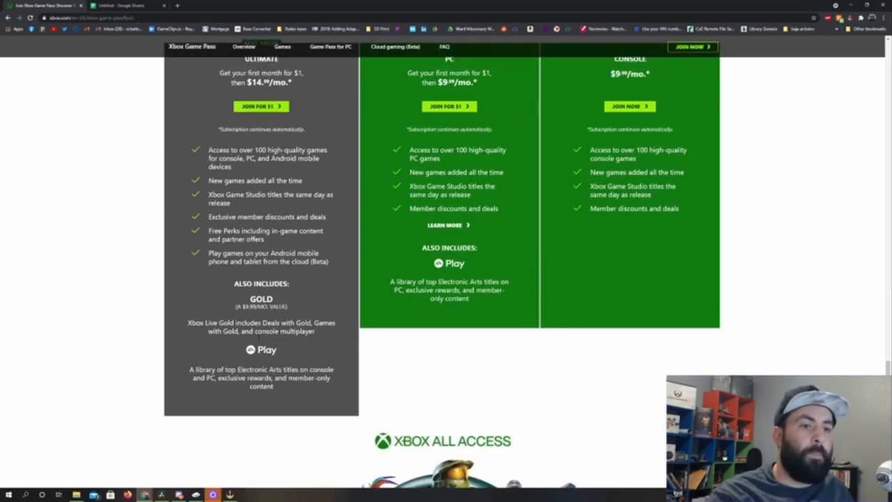
scroll("up", 3)
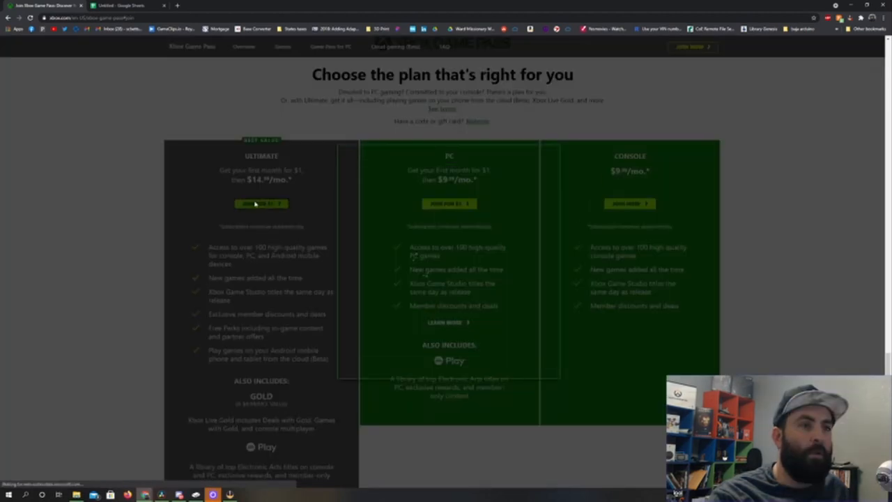
left_click(261, 203)
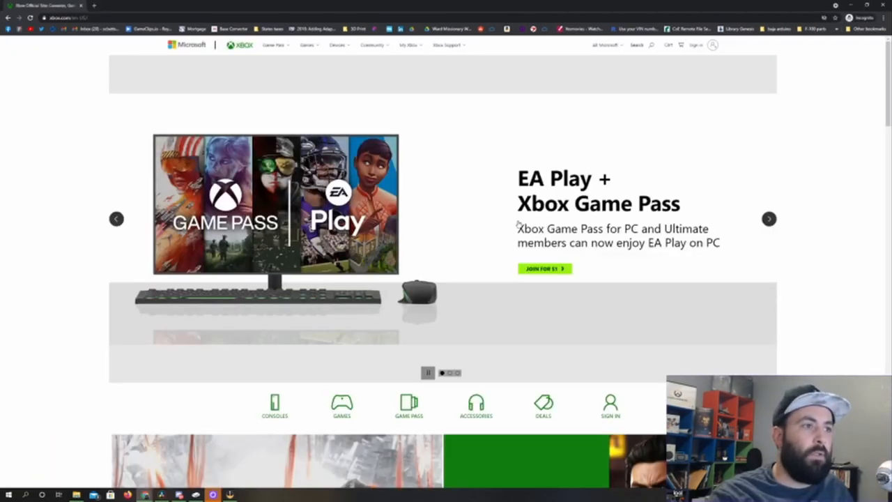
Join for $1 from the EA Play banner, then choose the Ultimate plan.
left_click(545, 269)
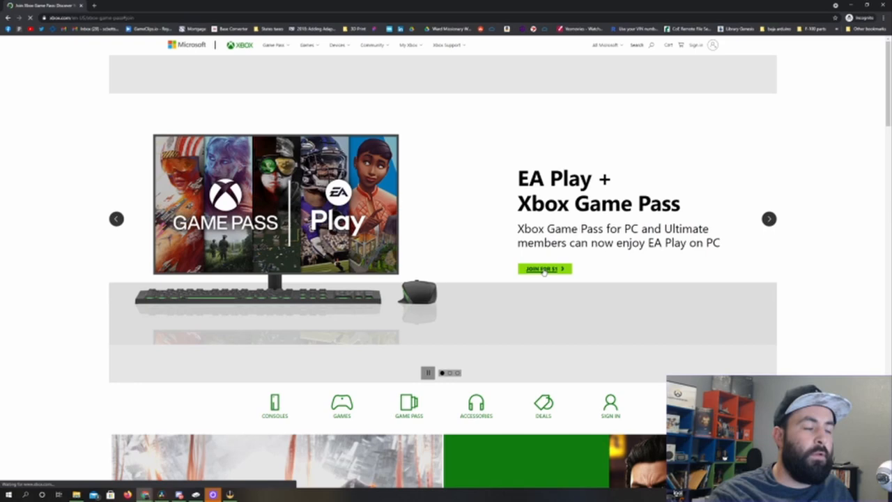
left_click(545, 270)
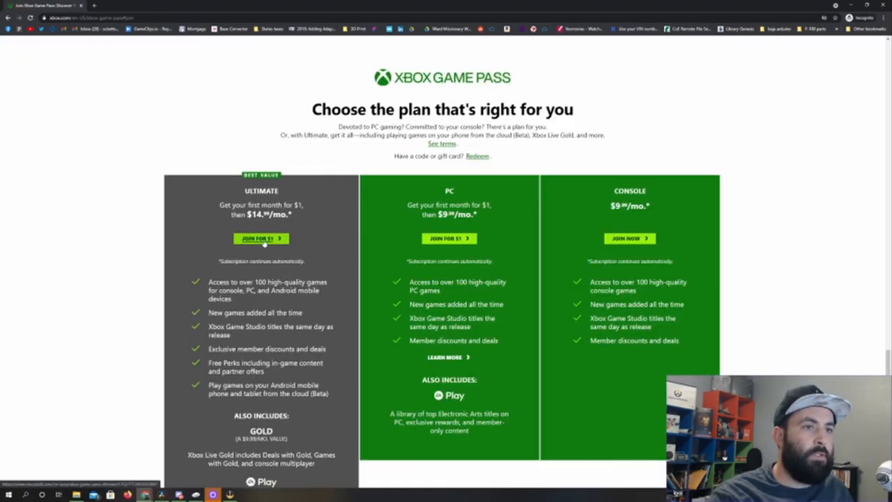
left_click(260, 238)
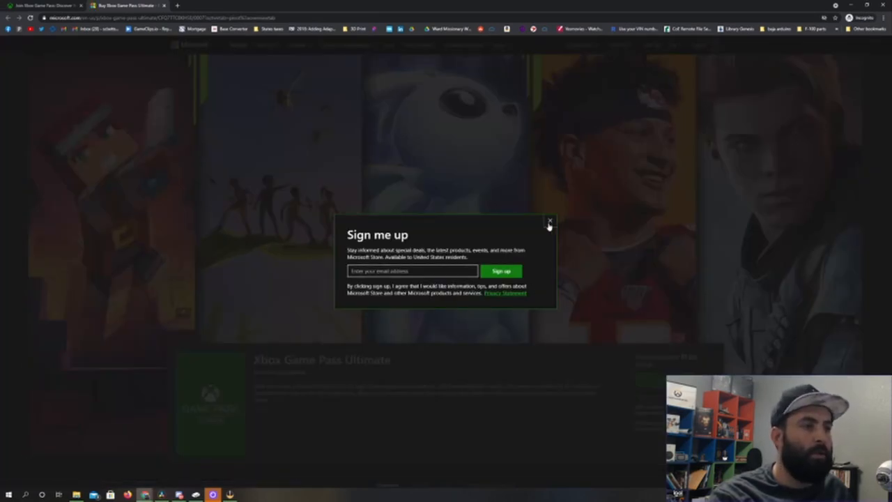
Close the 'Sign me up' email offer pop-up on the Ultimate store page.
left_click(550, 222)
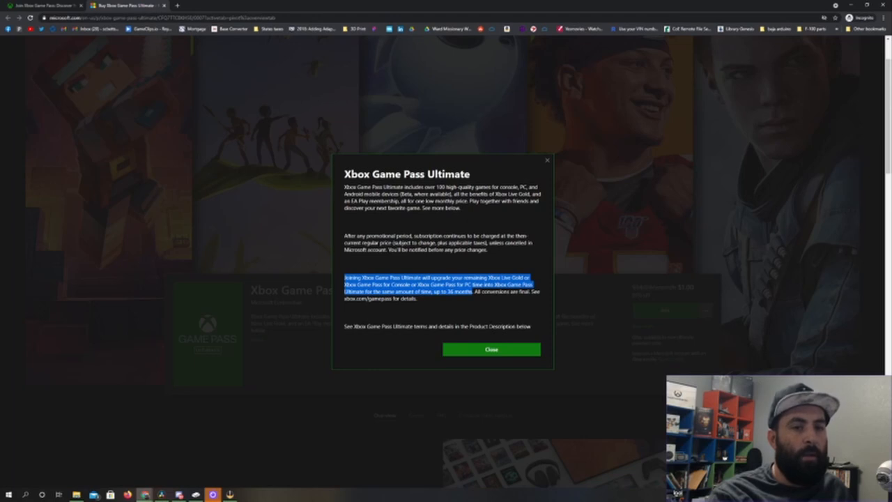
mouse_move(489, 325)
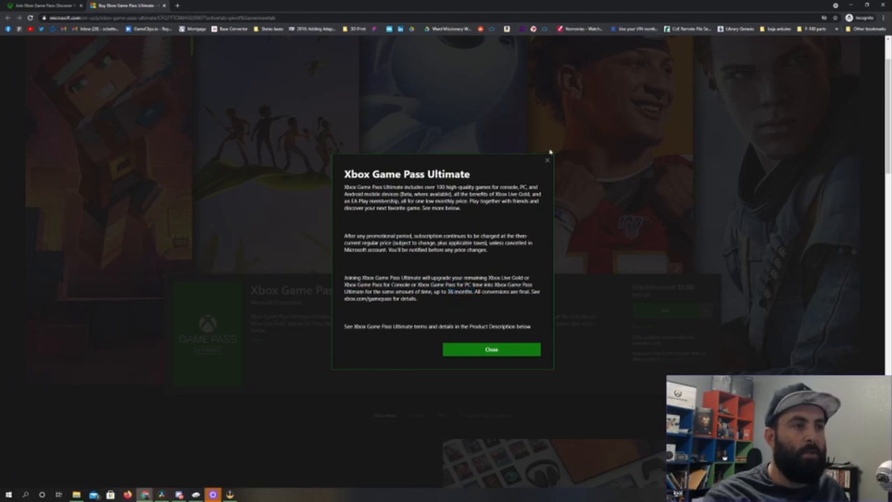
Close the Ultimate details dialog and switch to the Google Sheets cost-comparison window.
left_click(492, 349)
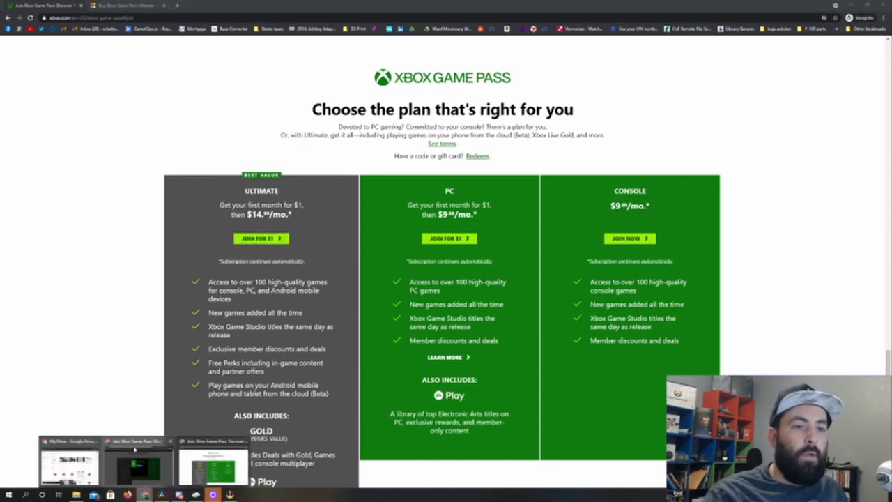
left_click(126, 6)
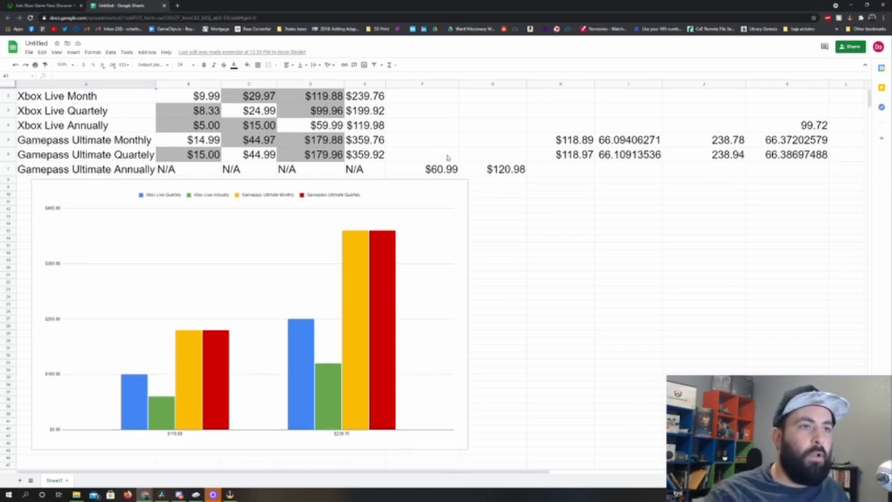
Scroll down to the orange and green Game Pass Ultimate bar chart and table.
scroll("down", 3)
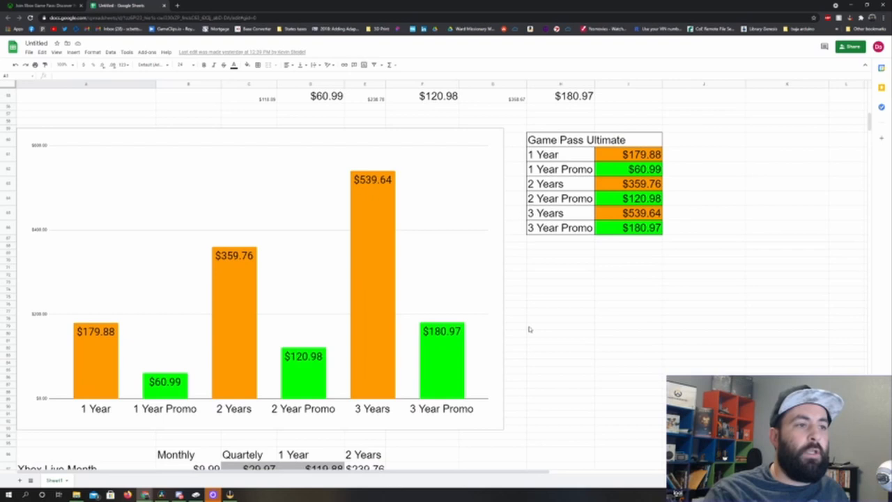
scroll("down", 3)
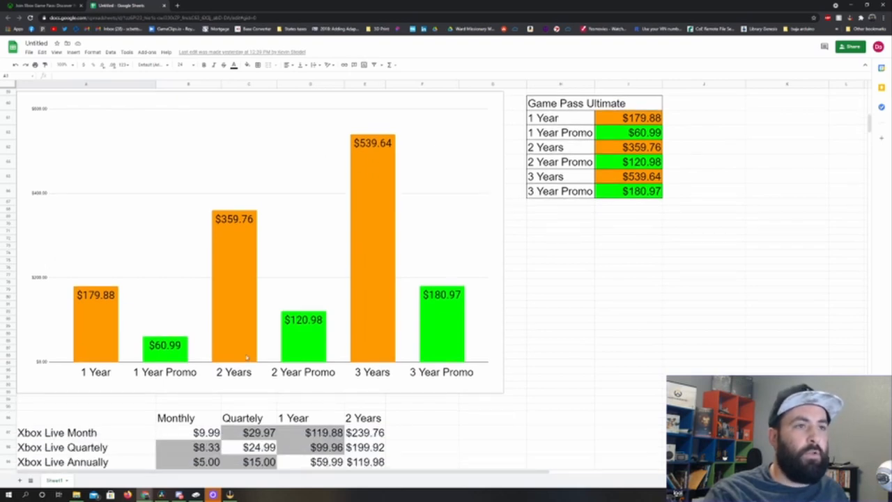
mouse_move(325, 158)
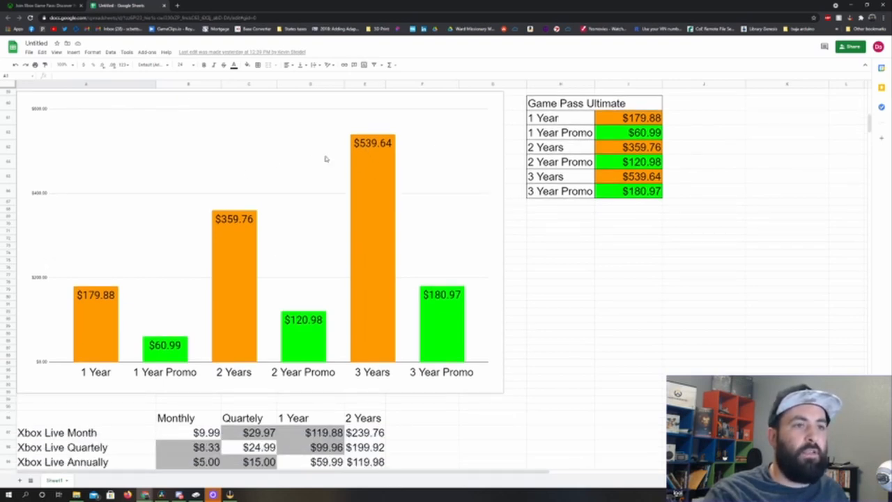
mouse_move(474, 353)
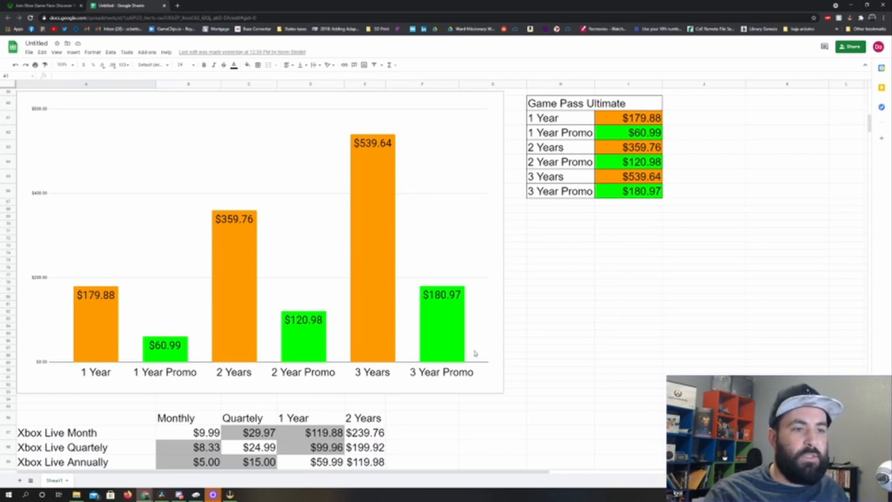
mouse_move(383, 126)
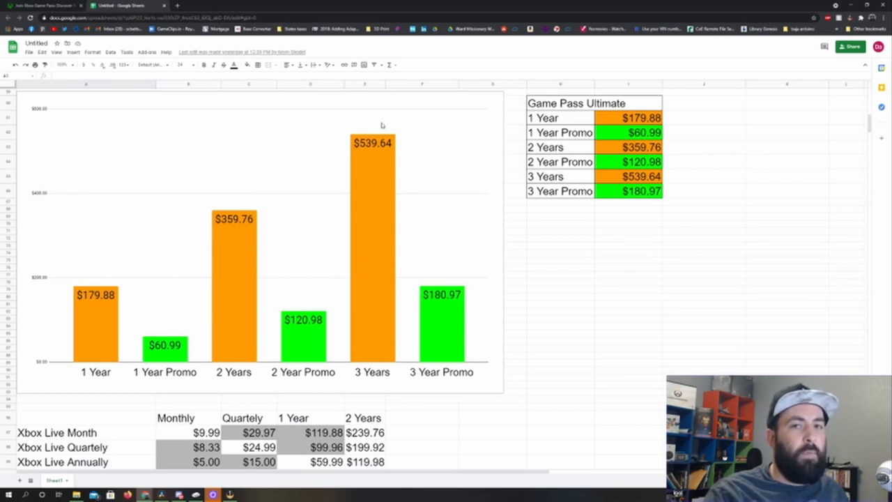
mouse_move(382, 159)
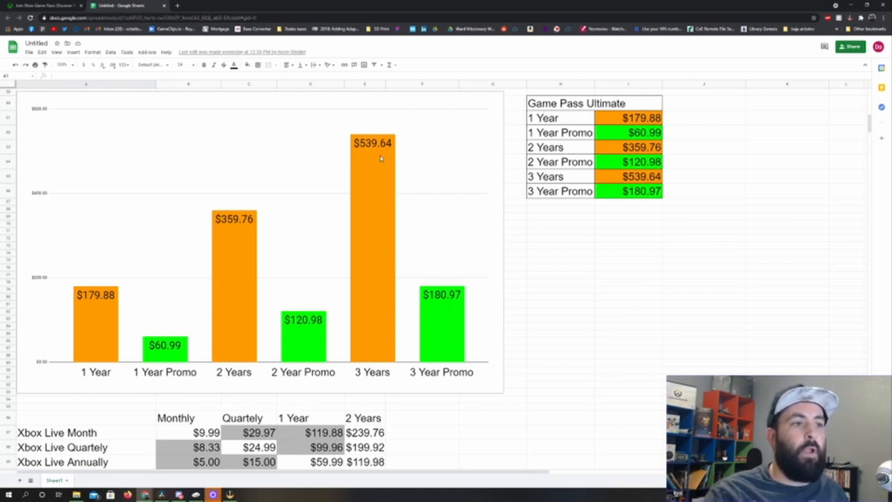
mouse_move(435, 284)
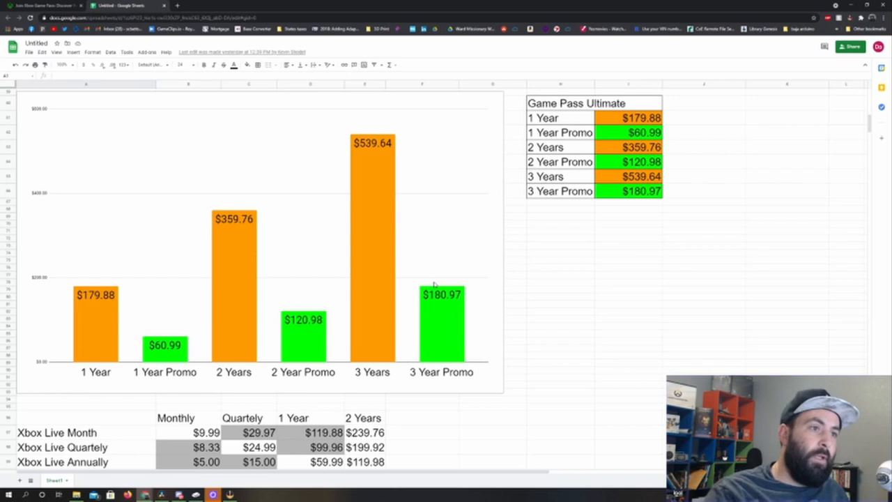
mouse_move(427, 279)
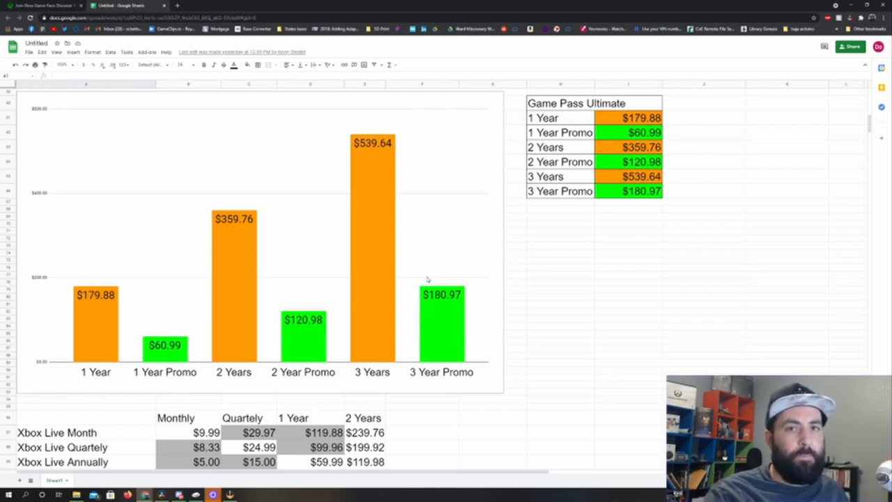
mouse_move(450, 286)
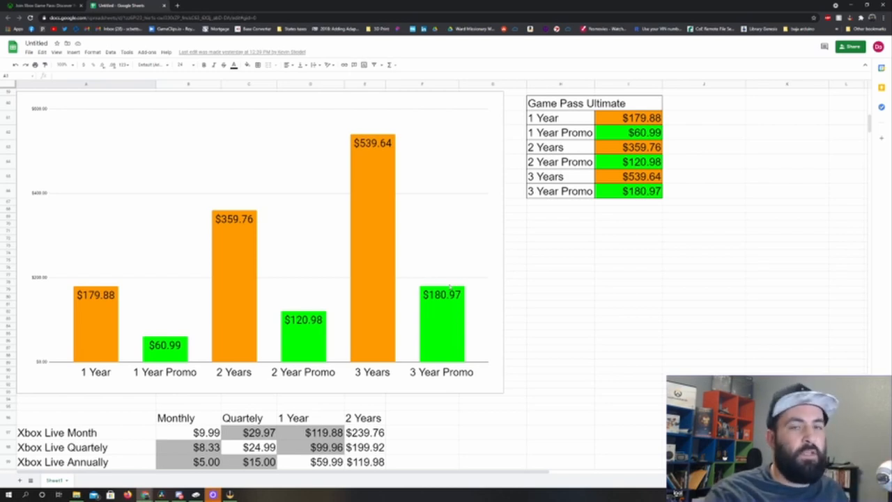
mouse_move(438, 279)
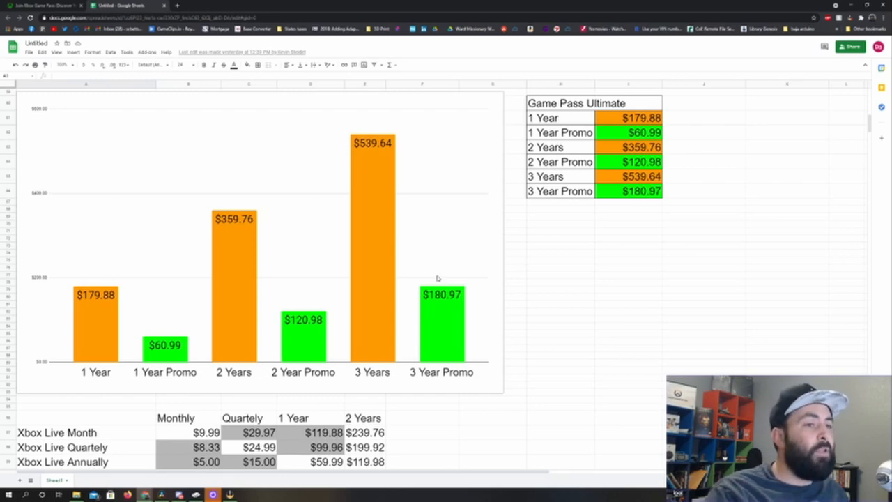